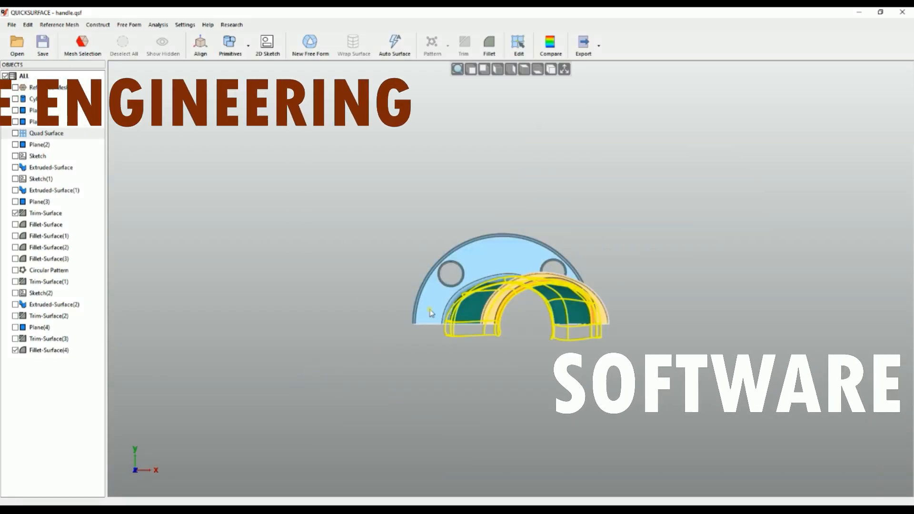
Launch Auto Surface on the loaded dog.qsf scan to compute its quad count.
{"action": "left_click", "coordinate": [518, 44]}
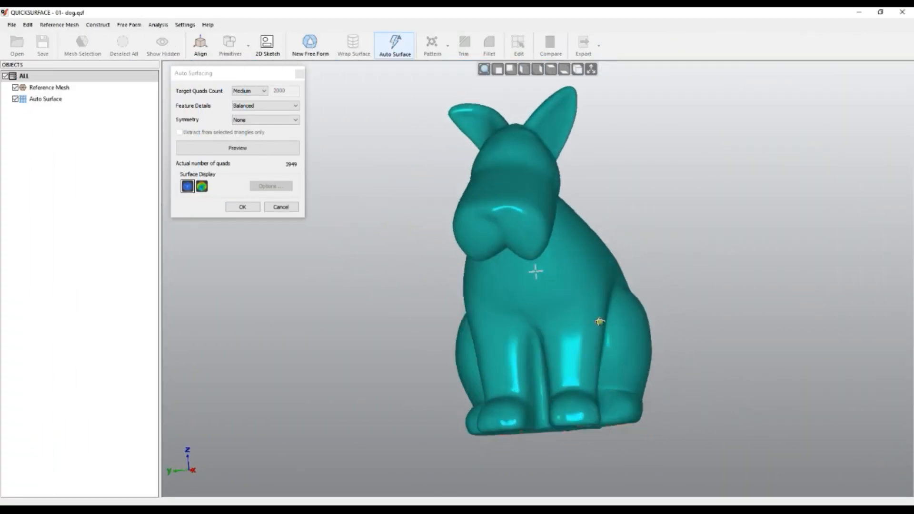
Generate the dog's automatic surface, preview the Heel model at 2537 quads, and start Align Mesh by reference.
{"action": "left_click", "coordinate": [242, 206]}
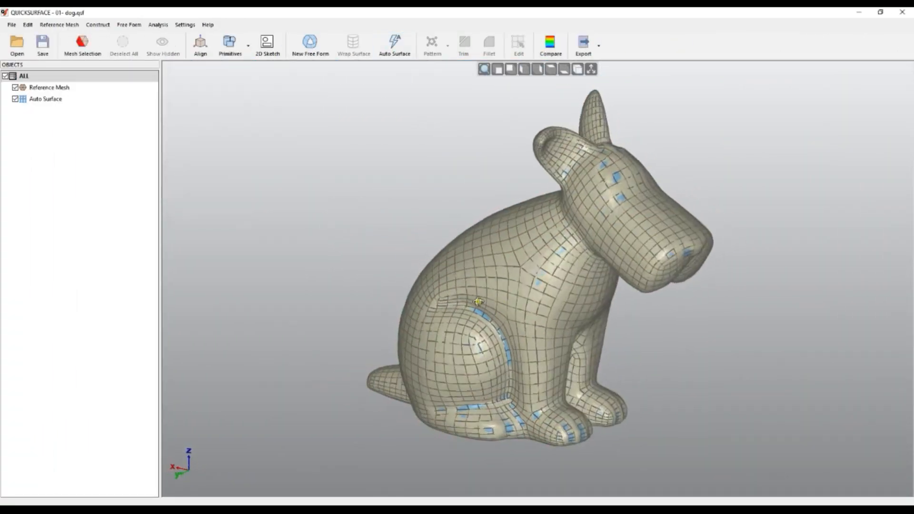
{"action": "left_click", "coordinate": [519, 45]}
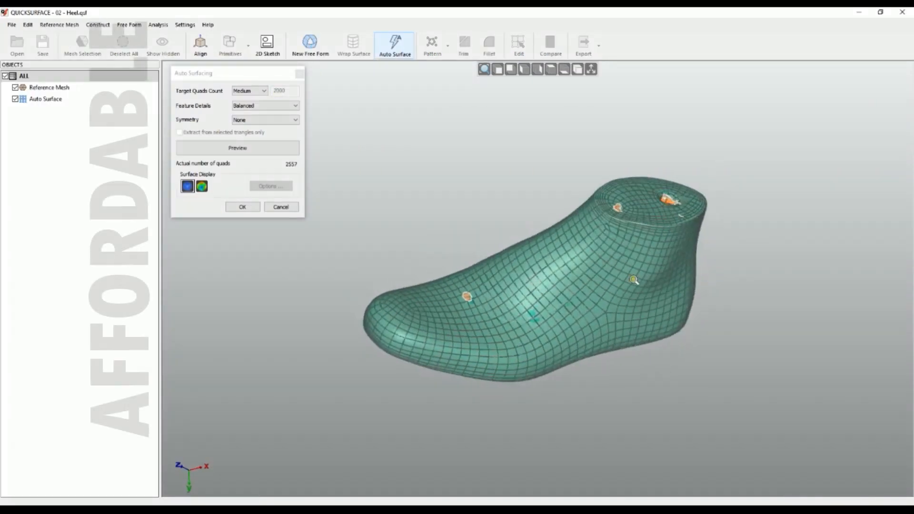
{"action": "left_click", "coordinate": [518, 44]}
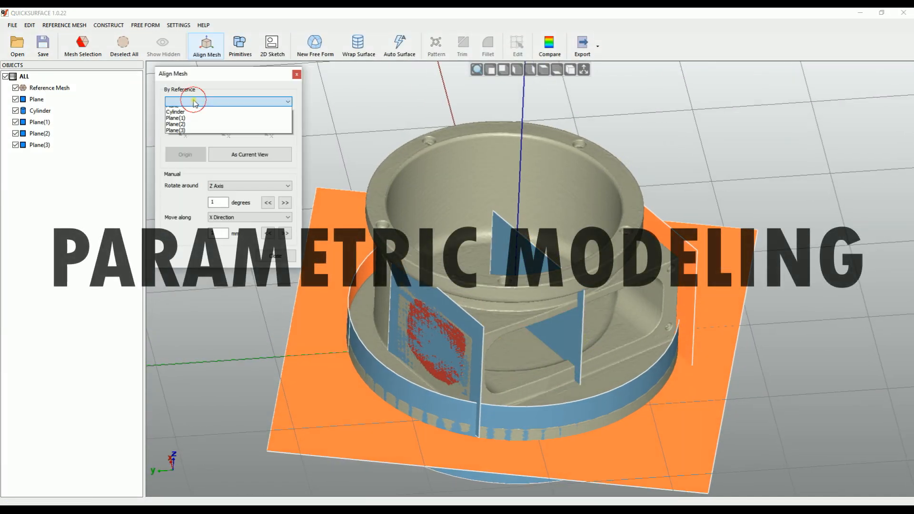
Choose a fitted plane or cylinder as the By Reference alignment feature.
{"action": "left_click", "coordinate": [271, 45]}
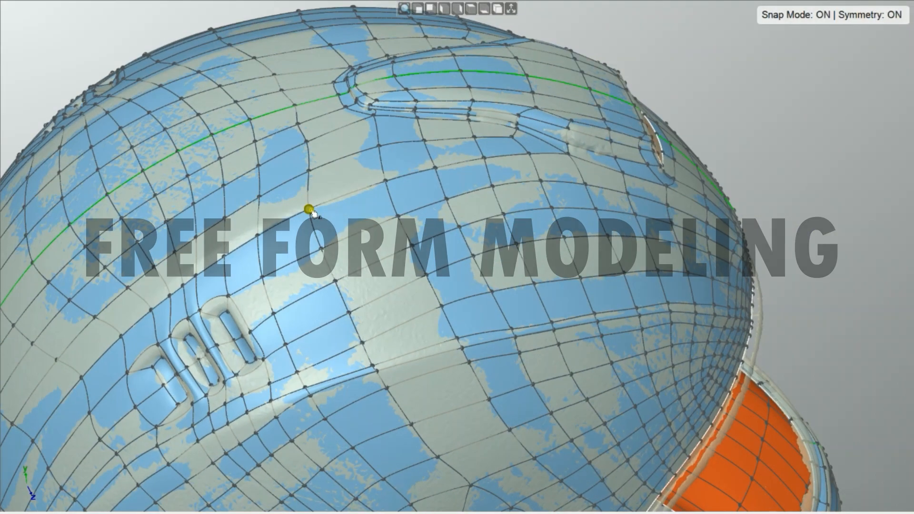
Edit the free-form quad mesh, reveal the lion's auto surface by hiding its scan, and preview 5942 quads on the Aircraft Hinge.
{"action": "right_click", "coordinate": [437, 172]}
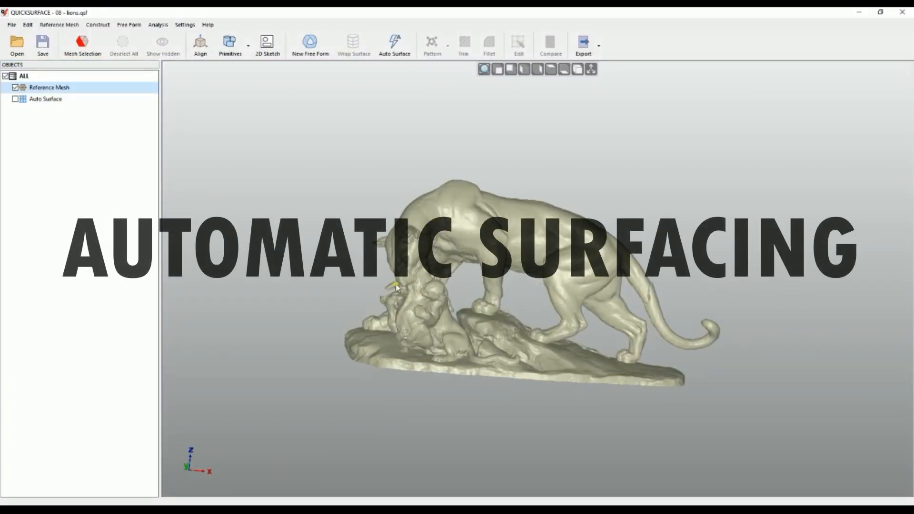
{"action": "left_click", "coordinate": [15, 98]}
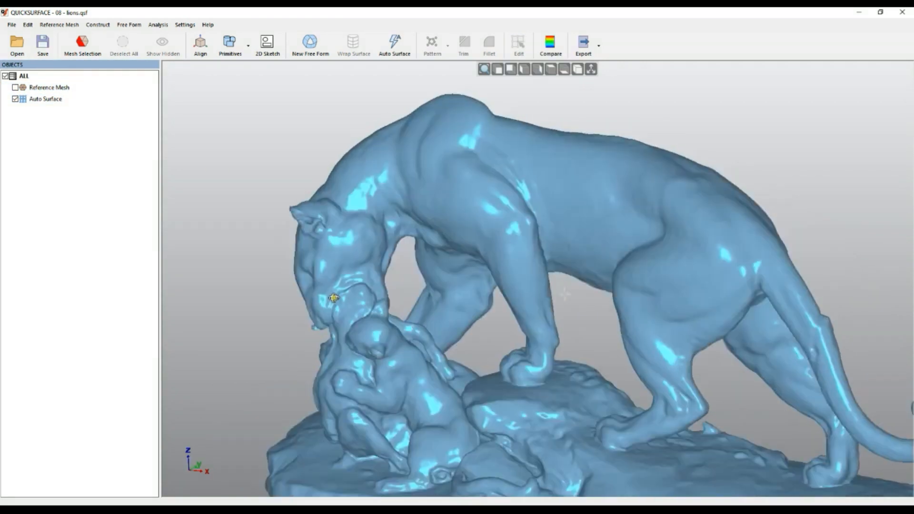
{"action": "left_click", "coordinate": [394, 41]}
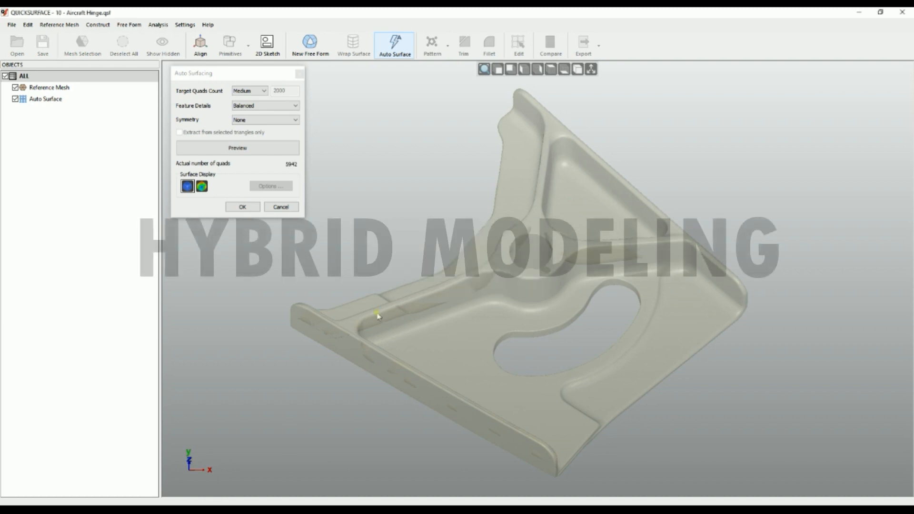
Accept the hinge's automatic surface and load Knee.qsf with its reference mesh visible.
{"action": "left_click", "coordinate": [242, 206]}
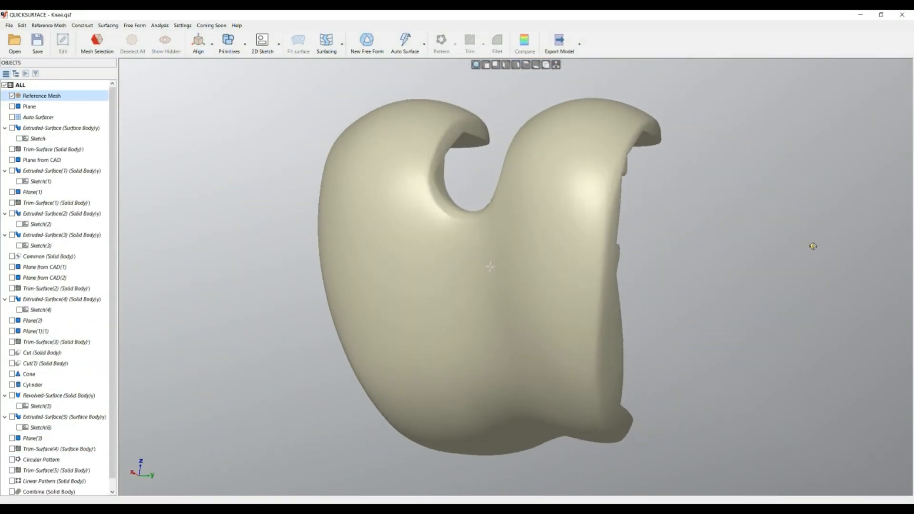
Show only the combined knee solid, load Wall_E Head.qsf and apply the Plastic White environment map.
{"action": "left_click", "coordinate": [12, 481]}
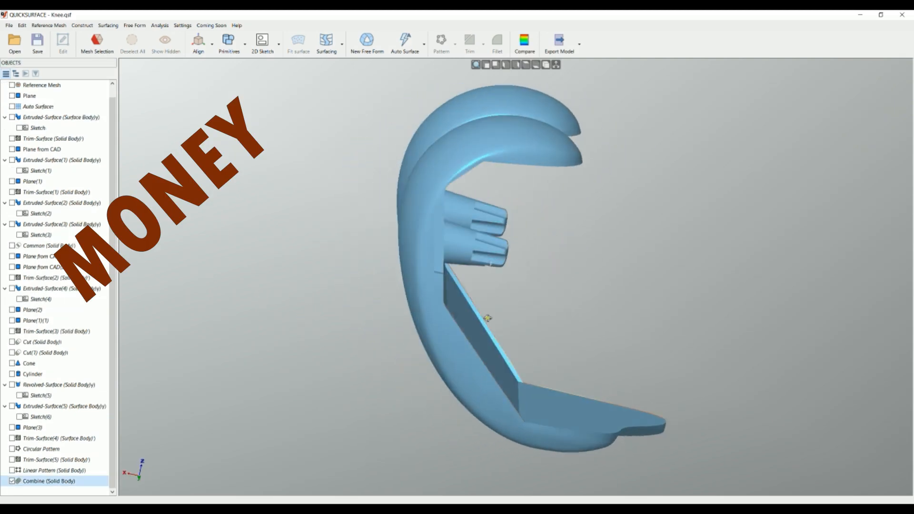
{"action": "left_click", "coordinate": [15, 43]}
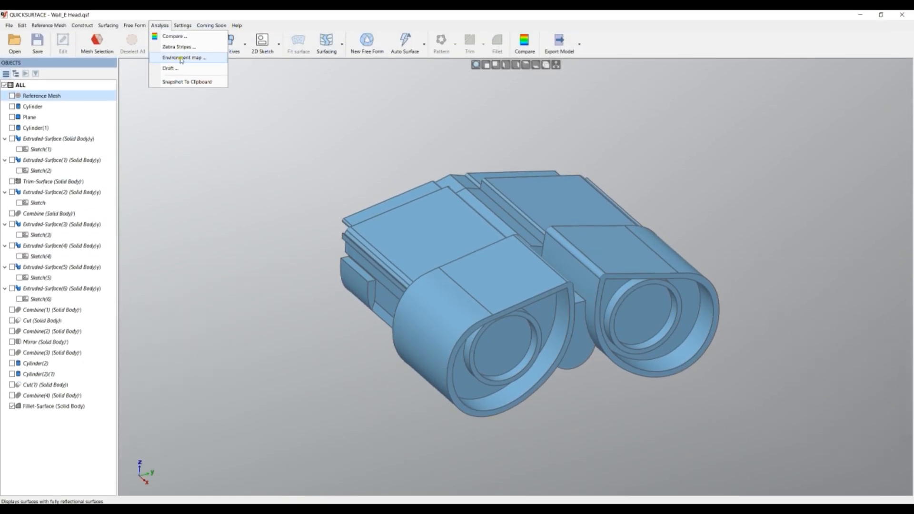
{"action": "left_click", "coordinate": [184, 57]}
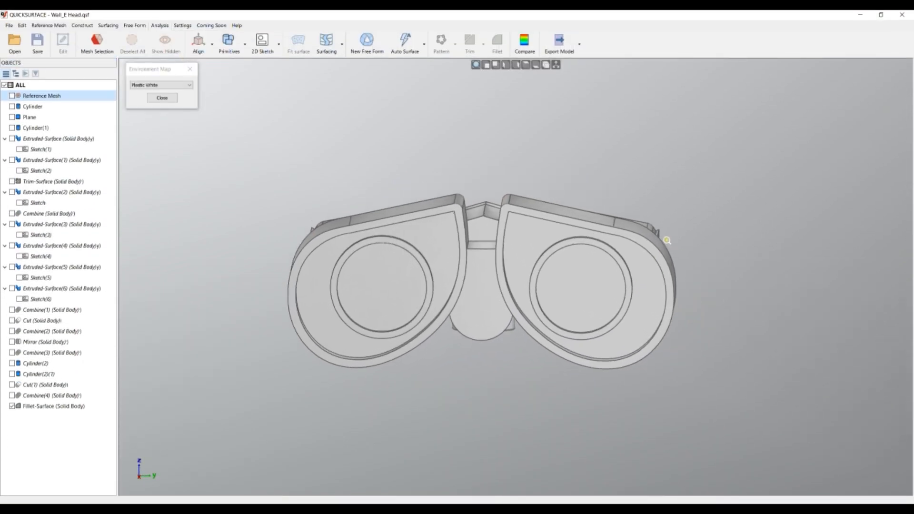